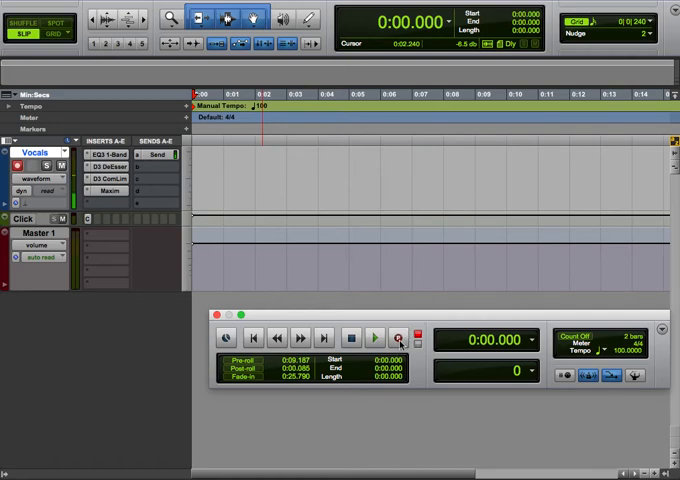
- Record-arm the transport and capture a first vocal take on the Vocals track
{"action": "left_click", "coordinate": [398, 338]}
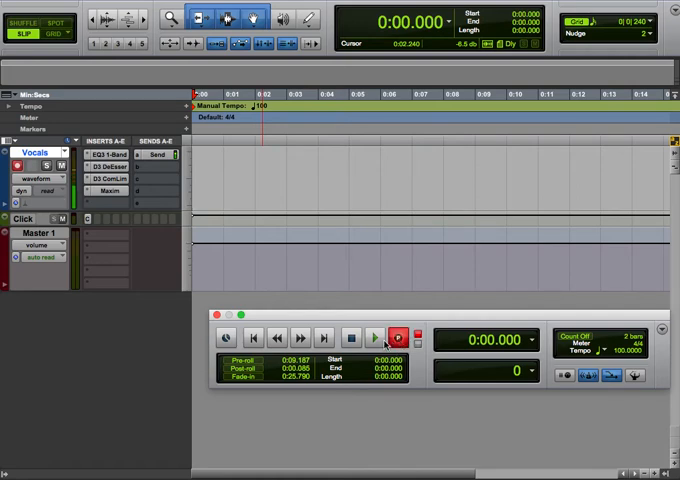
{"action": "left_click", "coordinate": [402, 340]}
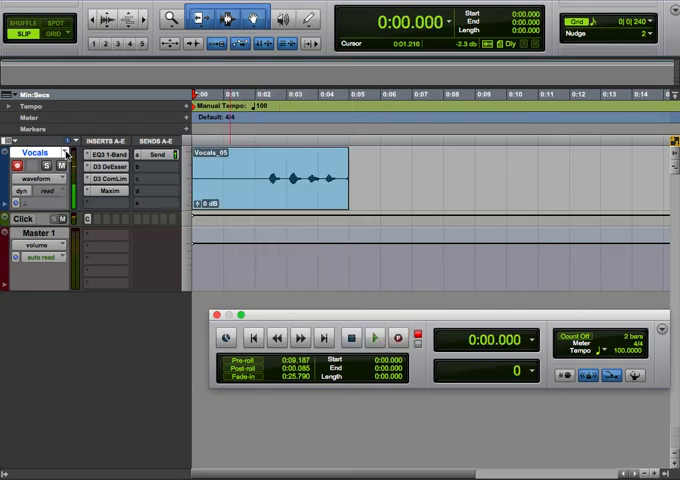
- Create playlist Vocals.01 on the vocal track and request another, proposing the name Vocals.02
{"action": "left_click", "coordinate": [40, 152]}
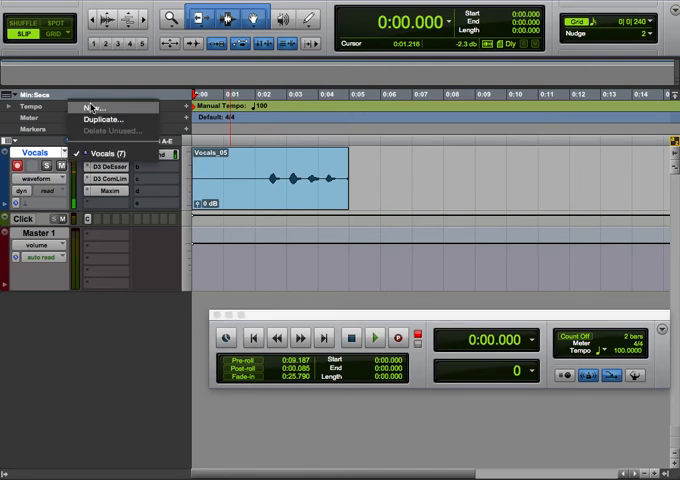
{"action": "left_click", "coordinate": [100, 120]}
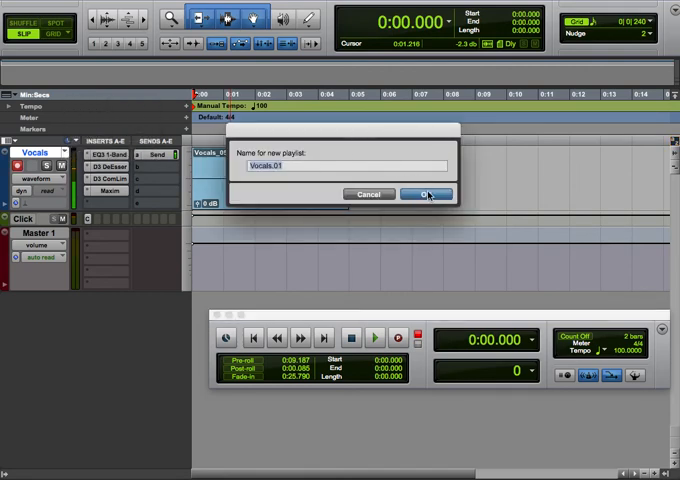
{"action": "left_click", "coordinate": [426, 192]}
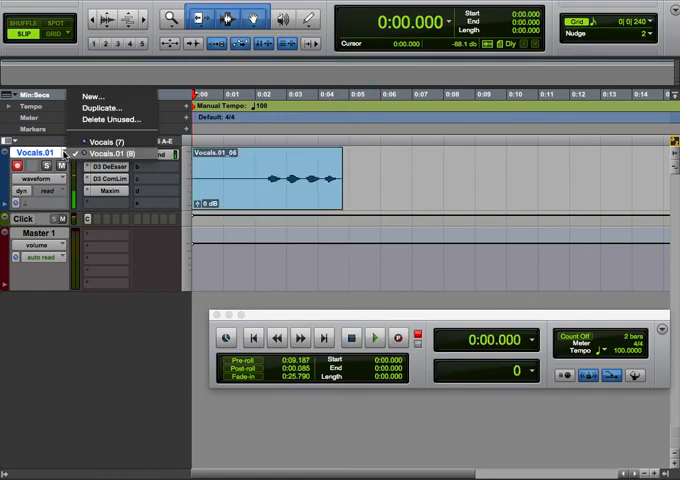
{"action": "left_click", "coordinate": [92, 96]}
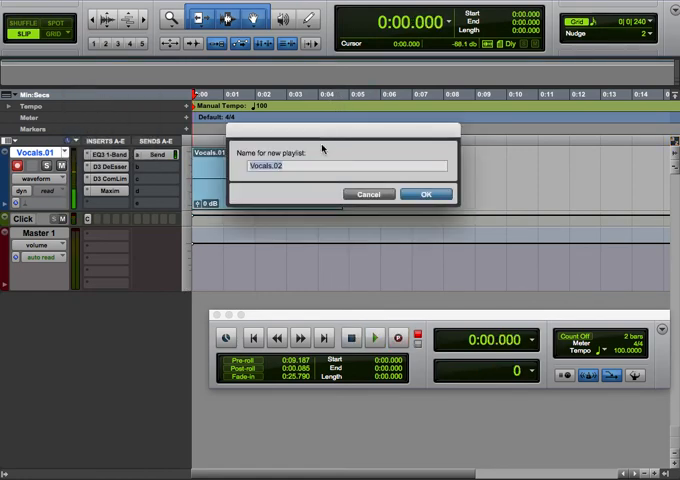
- Accept the Vocals.02 playlist name and record a second vocal take onto it
{"action": "left_click", "coordinate": [428, 192]}
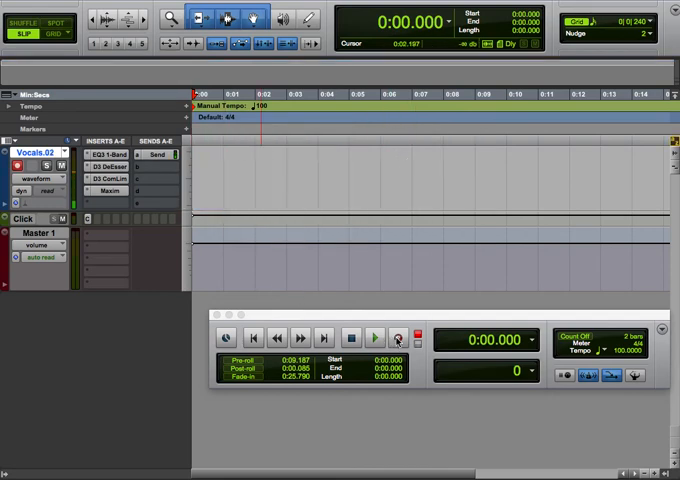
{"action": "left_click", "coordinate": [376, 340]}
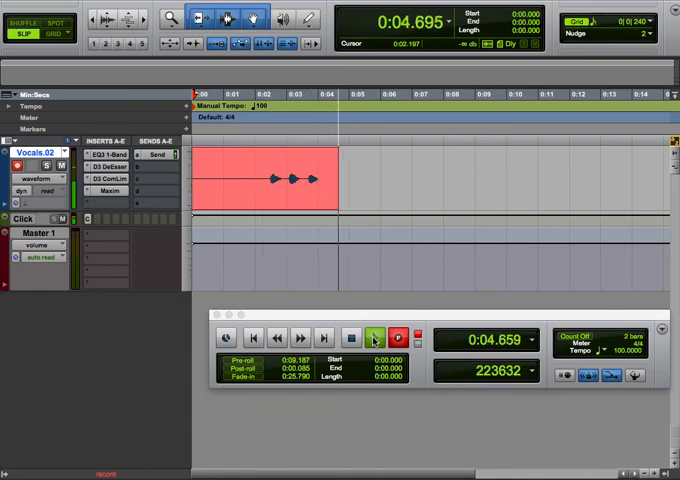
{"action": "left_click", "coordinate": [354, 340]}
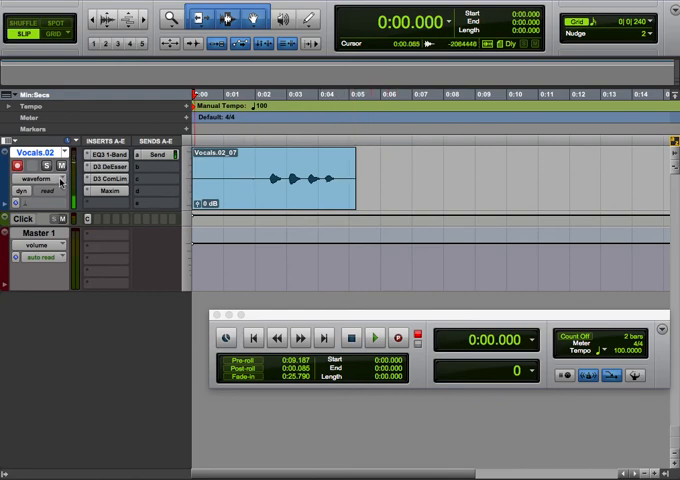
- Show the takes as playlist lanes and add an empty playlist named Vocal Comp above them
{"action": "left_click", "coordinate": [40, 180]}
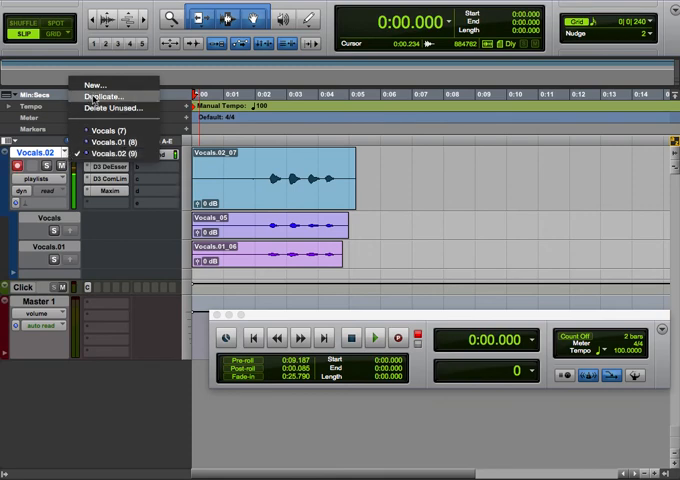
{"action": "left_click", "coordinate": [110, 96]}
{"action": "type", "text": "Vocal"}
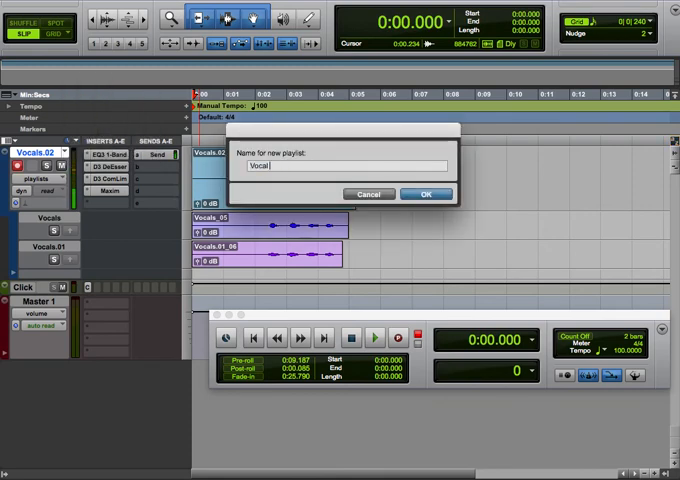
{"action": "left_click", "coordinate": [428, 192]}
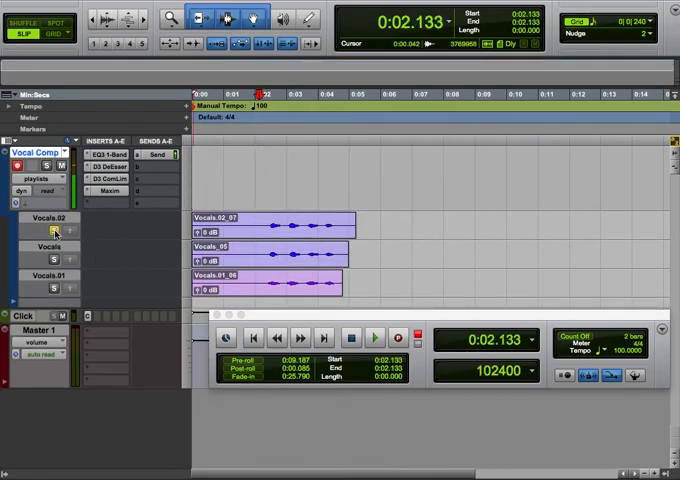
- Promote selected phrases from the three take lanes into the Vocal Comp playlist
{"action": "left_click", "coordinate": [376, 336]}
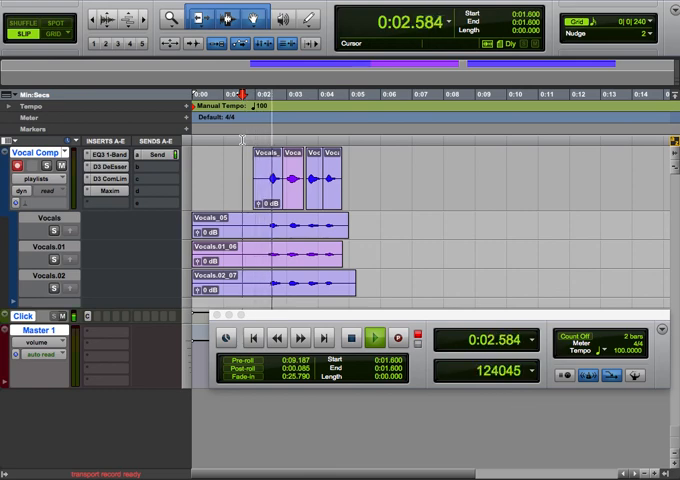
- Return the vocal track to waveform view so only the finished comp shows
{"action": "left_click", "coordinate": [374, 338]}
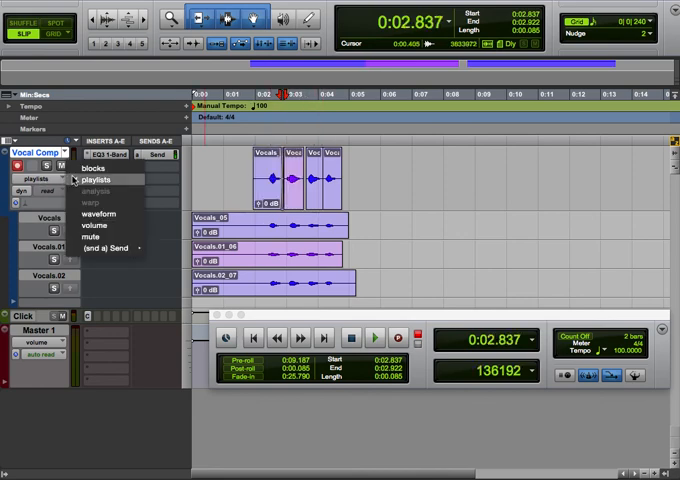
{"action": "left_click", "coordinate": [98, 212]}
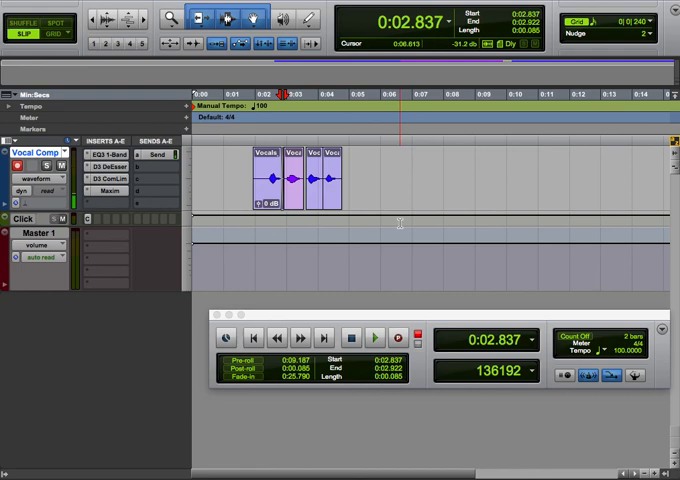